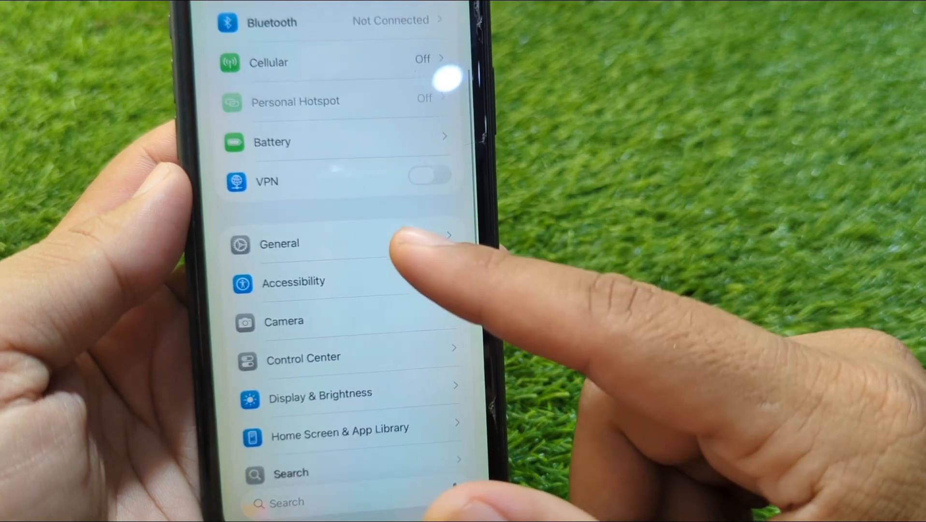
Check Screen Time's Content & Privacy Restrictions is off and return to the main Settings list
scroll("down", 3)
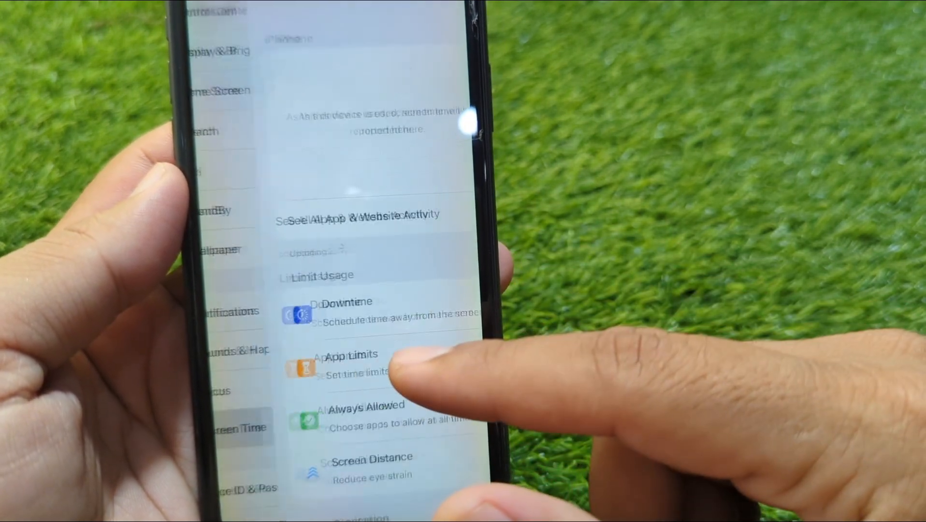
scroll("down", 3)
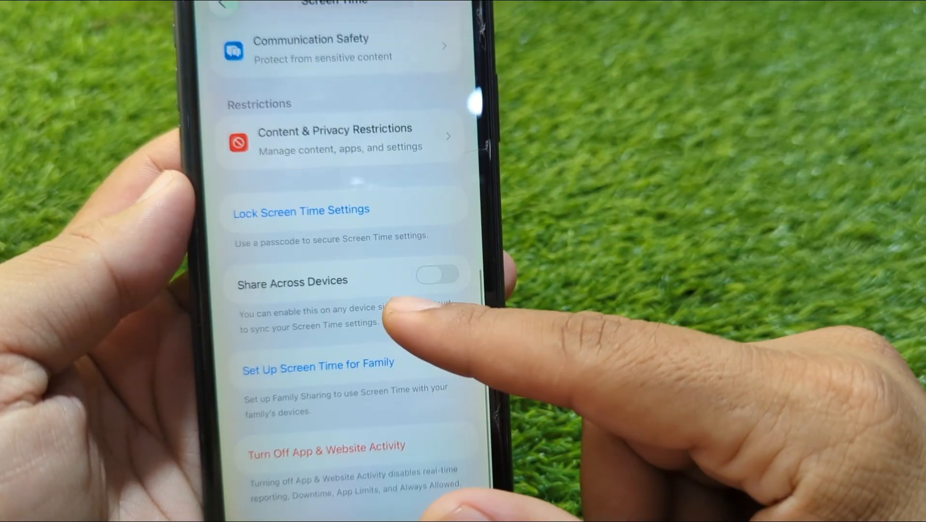
scroll("down", 3)
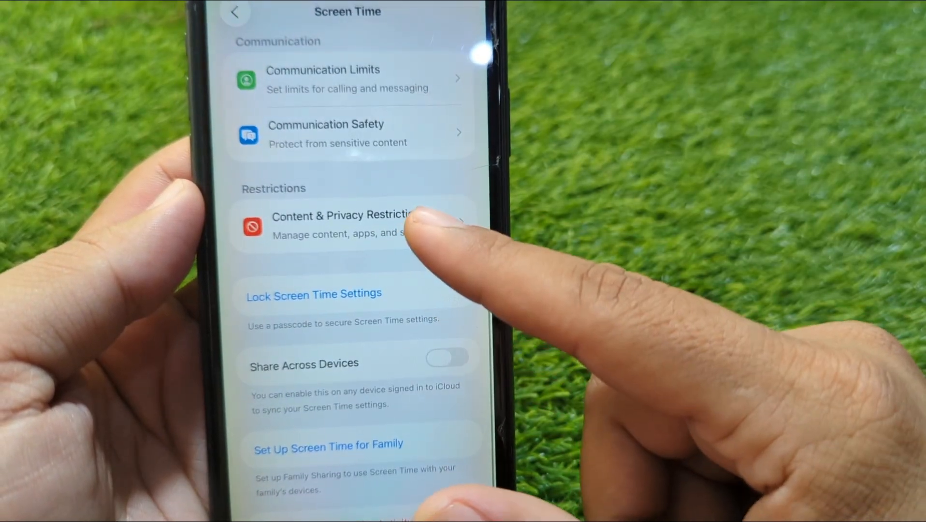
left_click(340, 225)
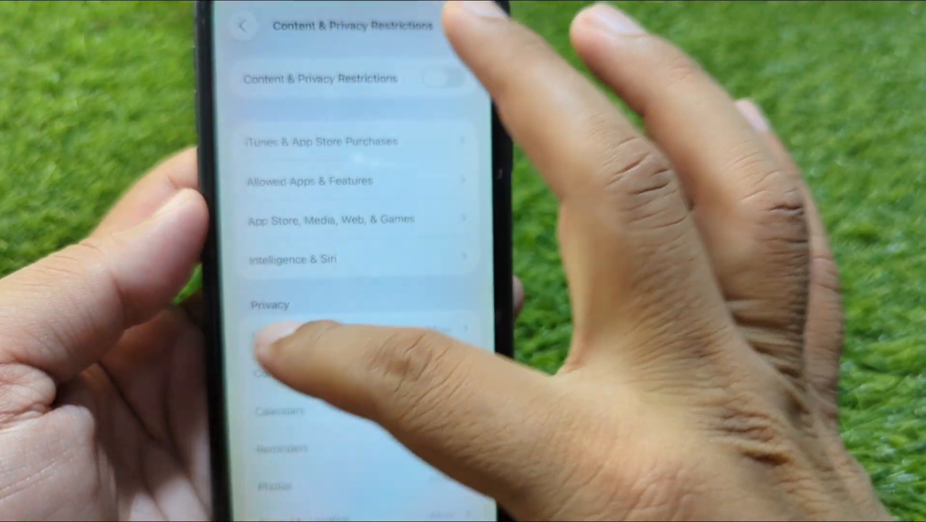
left_click(243, 25)
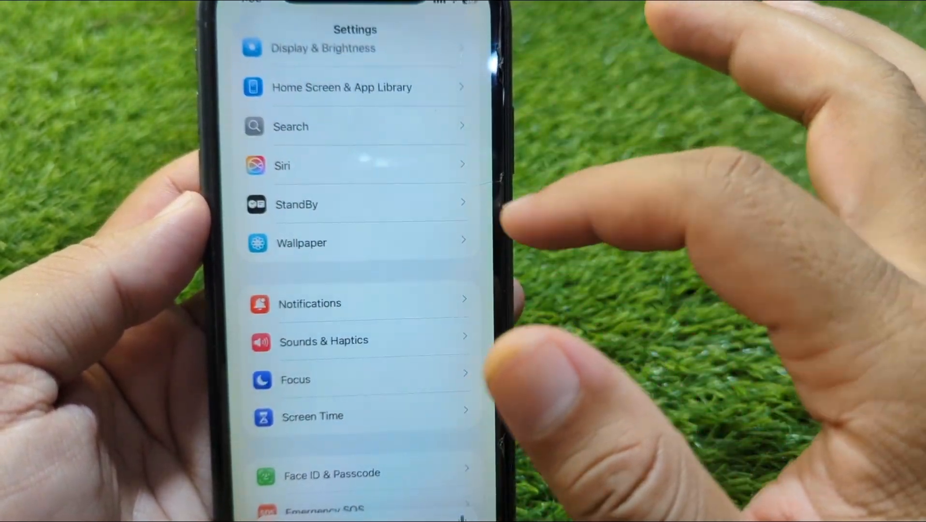
scroll("down", 3)
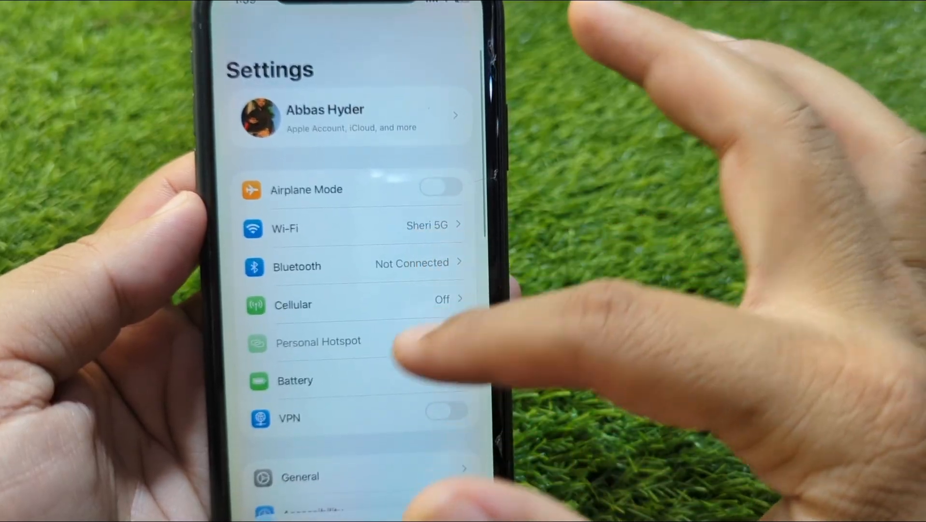
Confirm Automatic Updates is on under General > Software Update, then go back to the overview
left_click(300, 476)
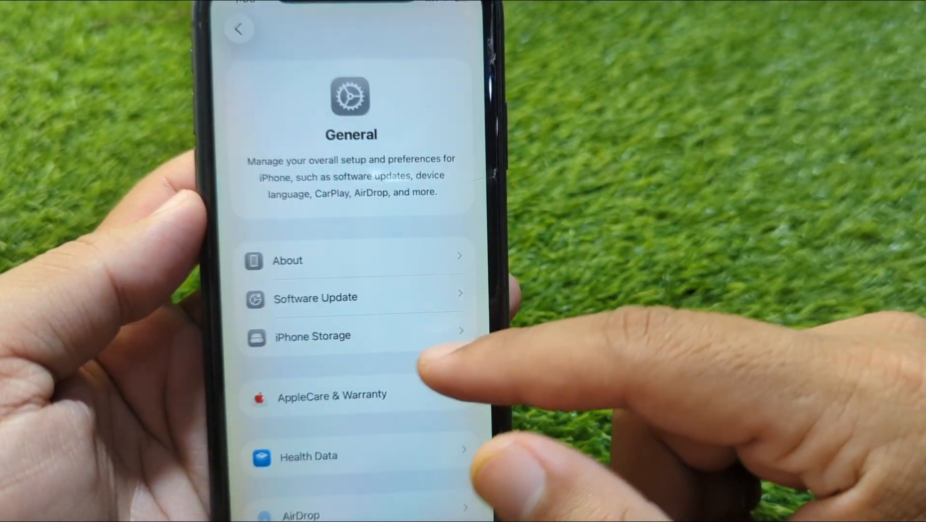
left_click(316, 298)
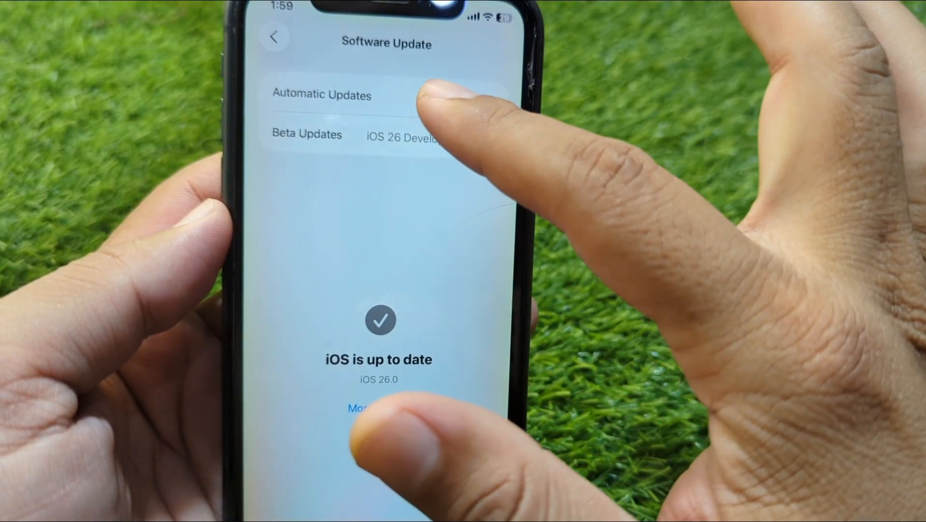
left_click(322, 94)
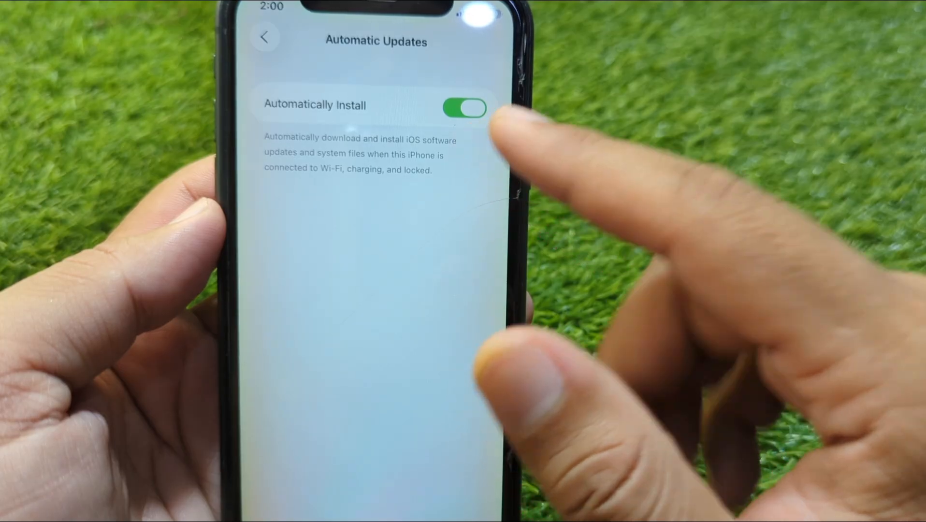
left_click(264, 37)
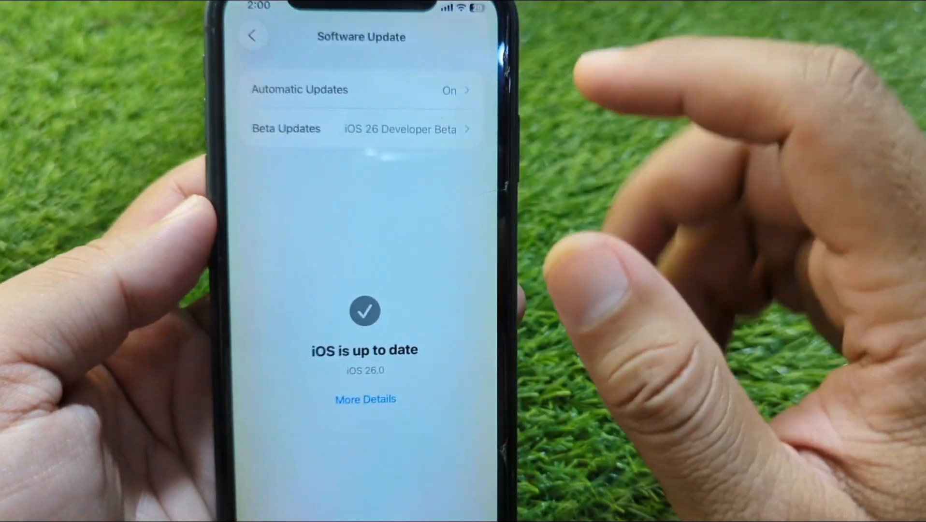
Select iOS 26 Developer Beta under Beta Updates and return to the main list
left_click(399, 130)
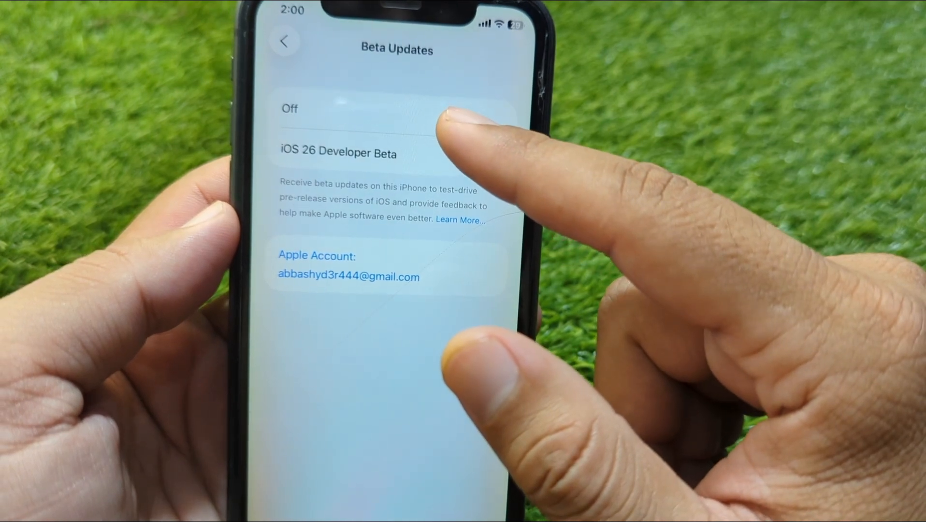
left_click(384, 152)
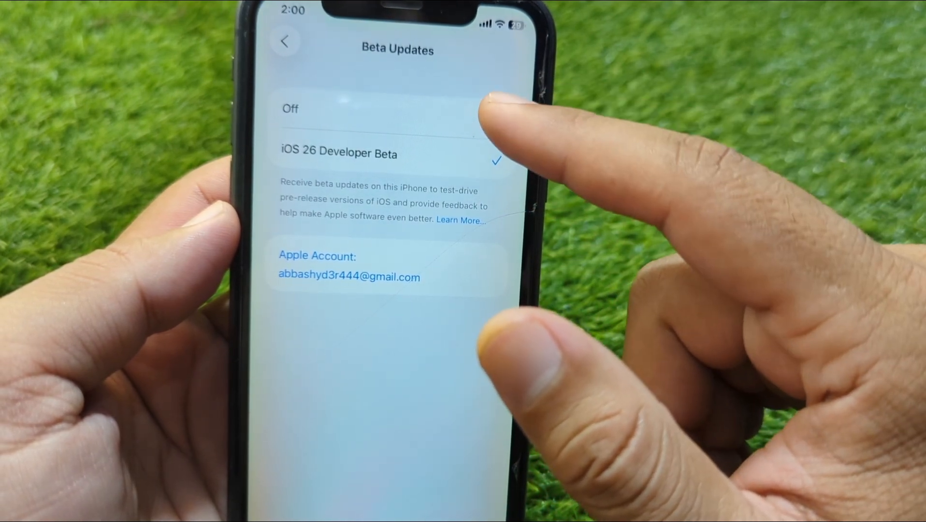
left_click(284, 42)
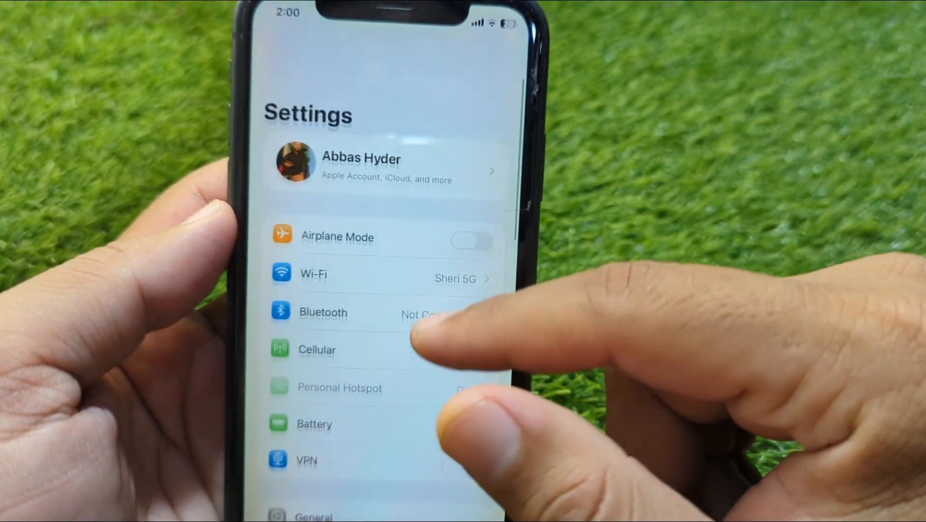
left_click(383, 162)
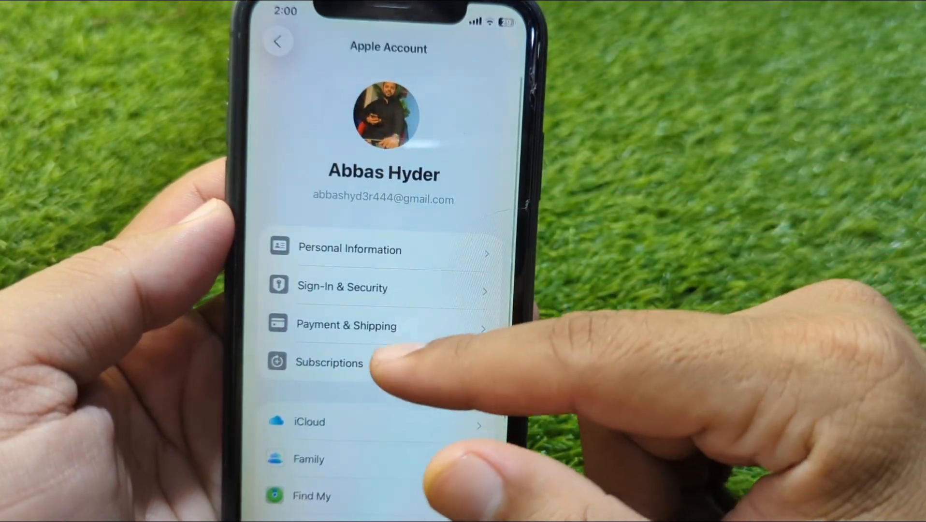
scroll("down", 3)
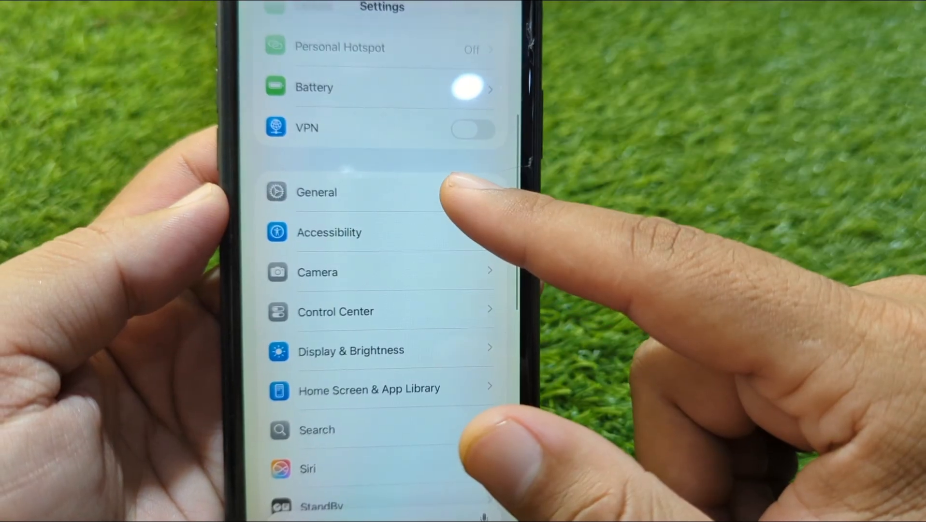
Choose Reset All Settings from General > Transfer or Reset iPhone > Reset
left_click(316, 192)
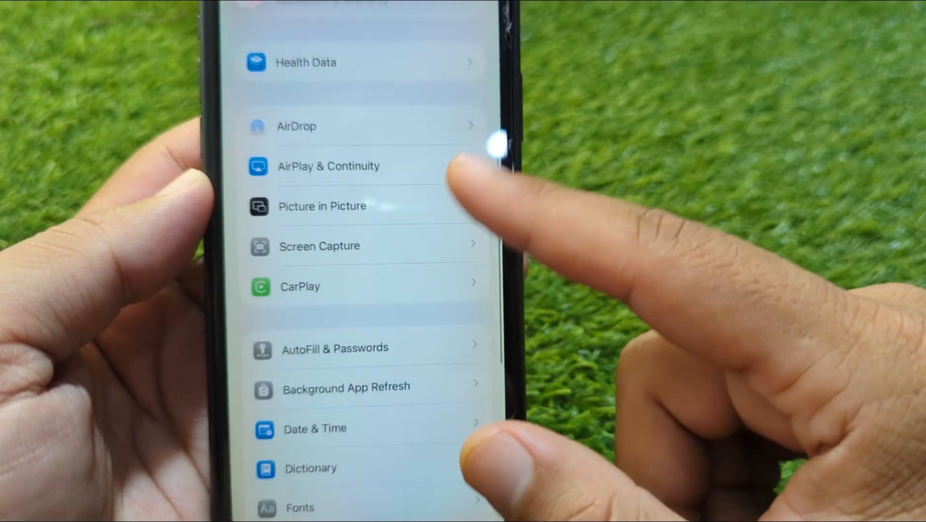
scroll("down", 3)
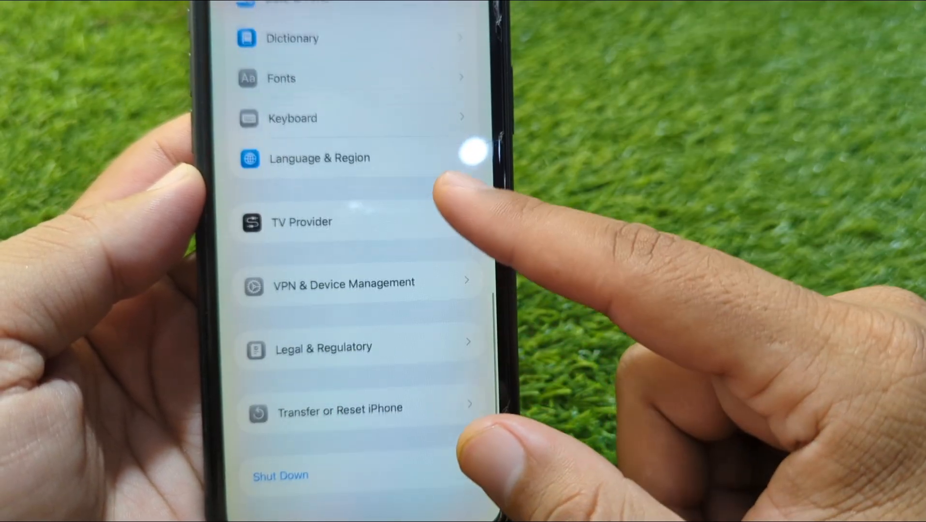
left_click(339, 410)
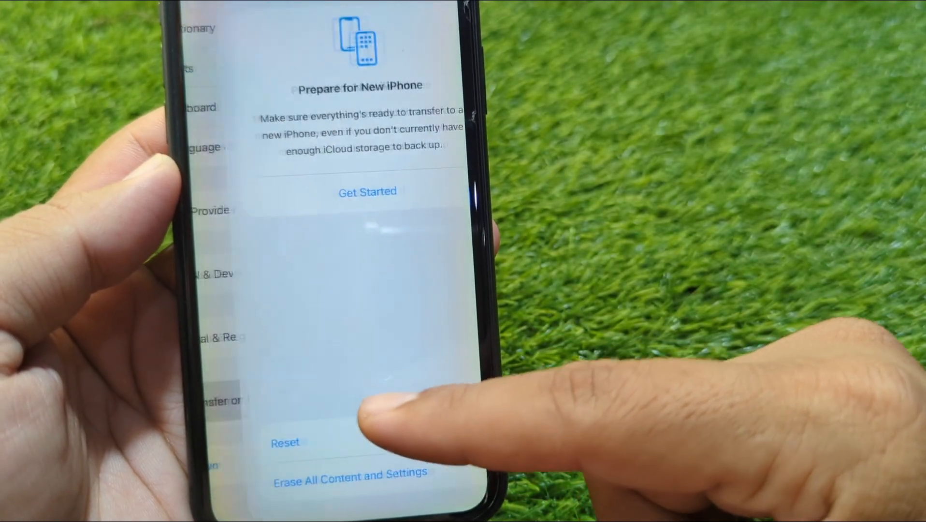
left_click(285, 442)
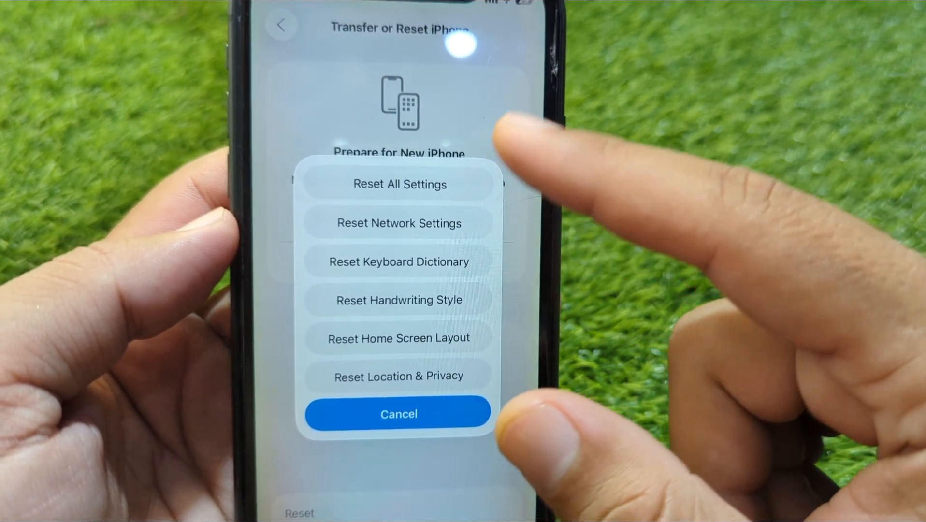
left_click(398, 413)
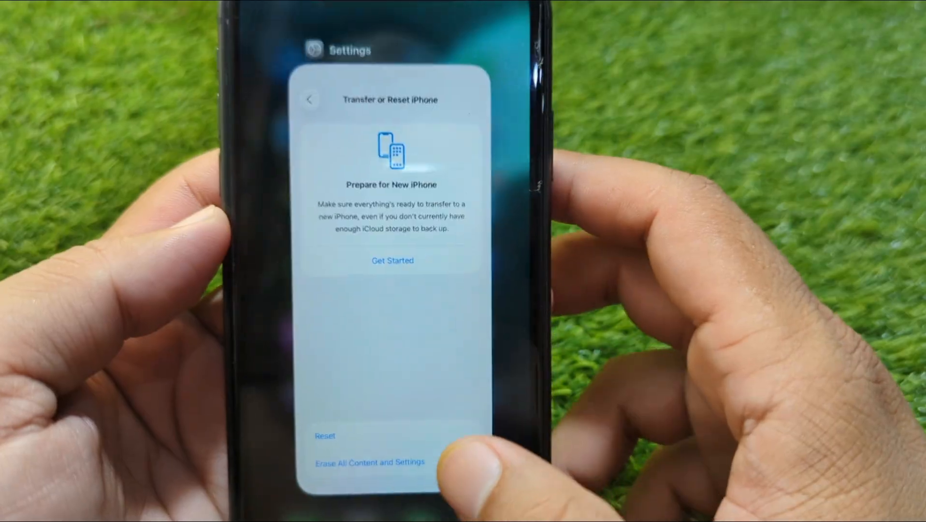